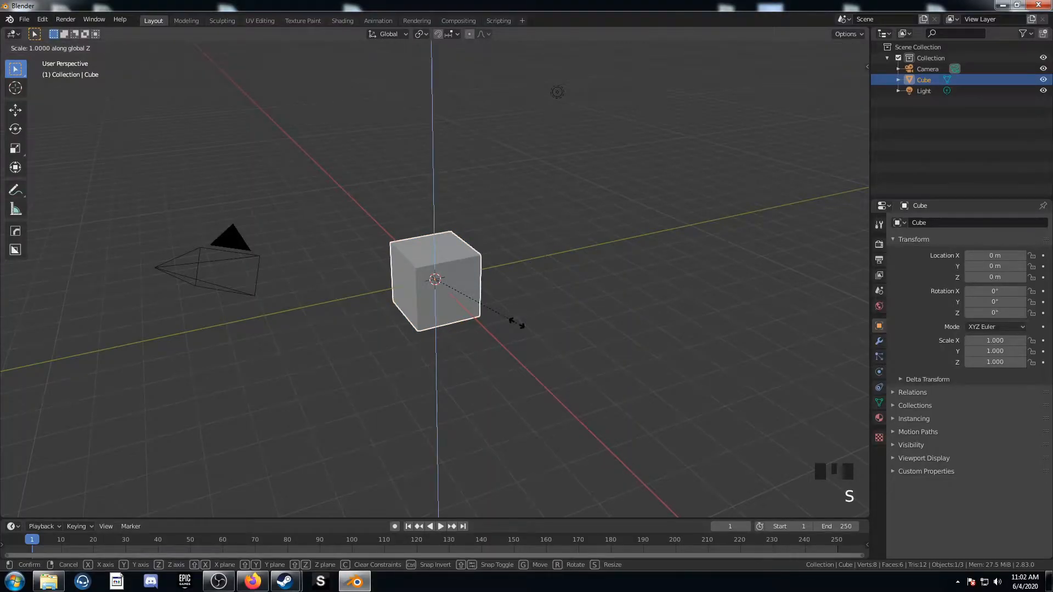
Scale the cube to 0.1 on Z, apply the scale, and bevel it with 5 segments at 0.1 m
{"action": "left_click", "coordinate": [517, 327]}
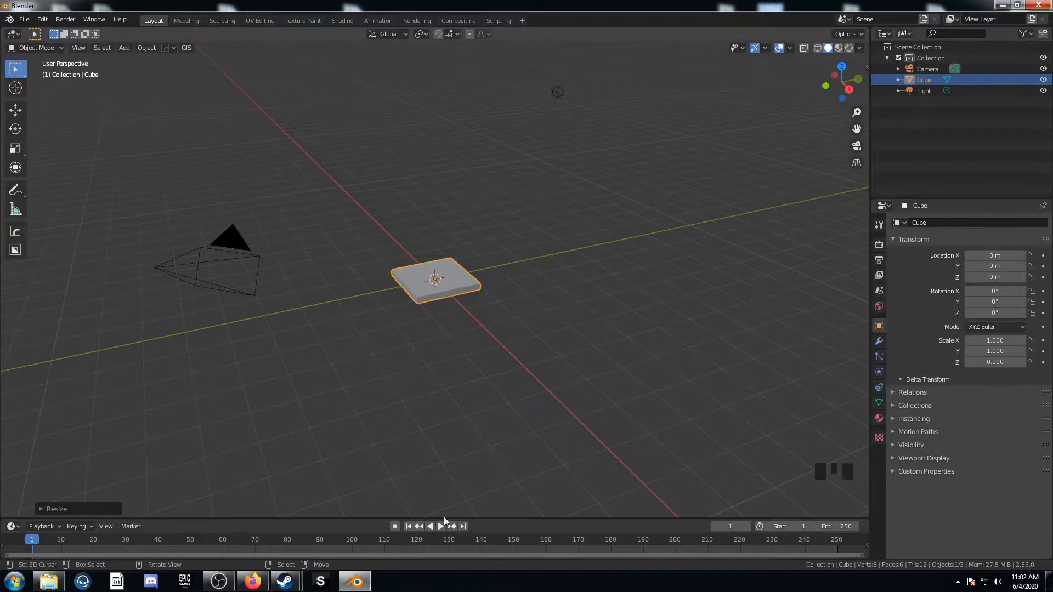
{"action": "mouse_move", "coordinate": [452, 355]}
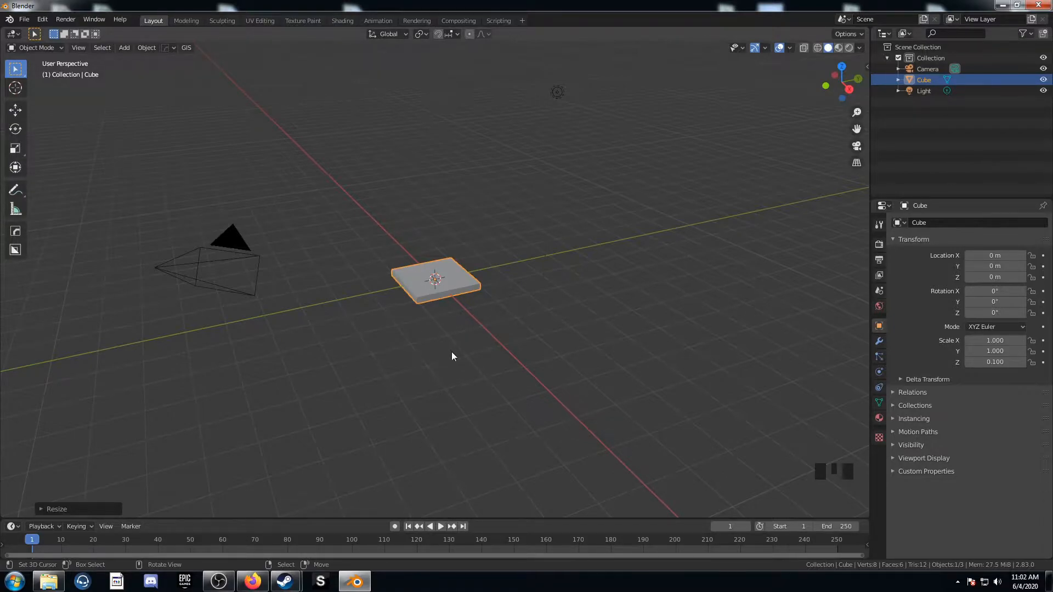
{"action": "key", "text": "ctrl+a"}
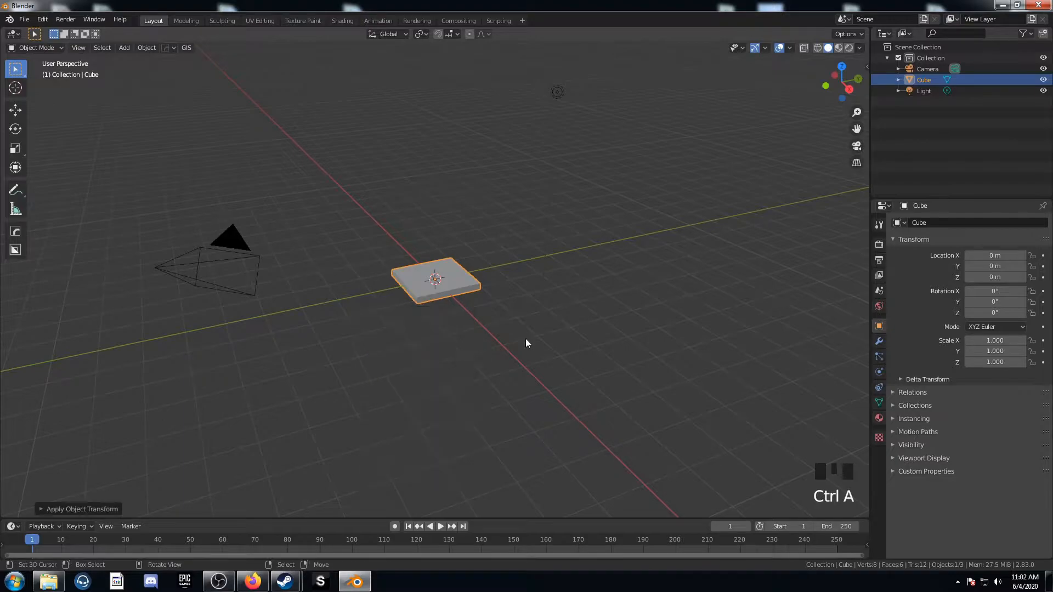
{"action": "left_click", "coordinate": [879, 342]}
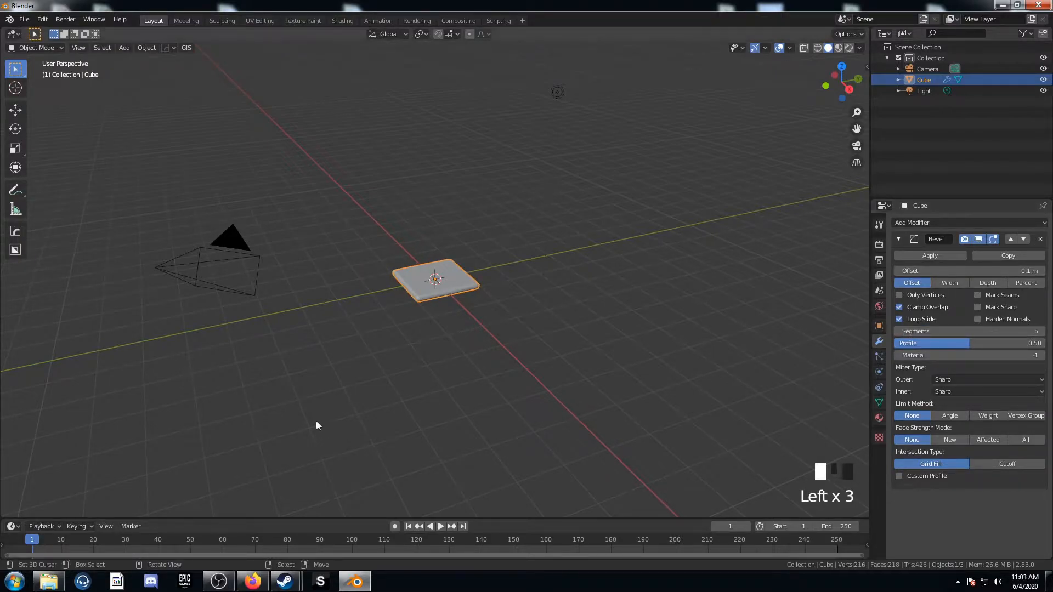
{"action": "key", "text": "w"}
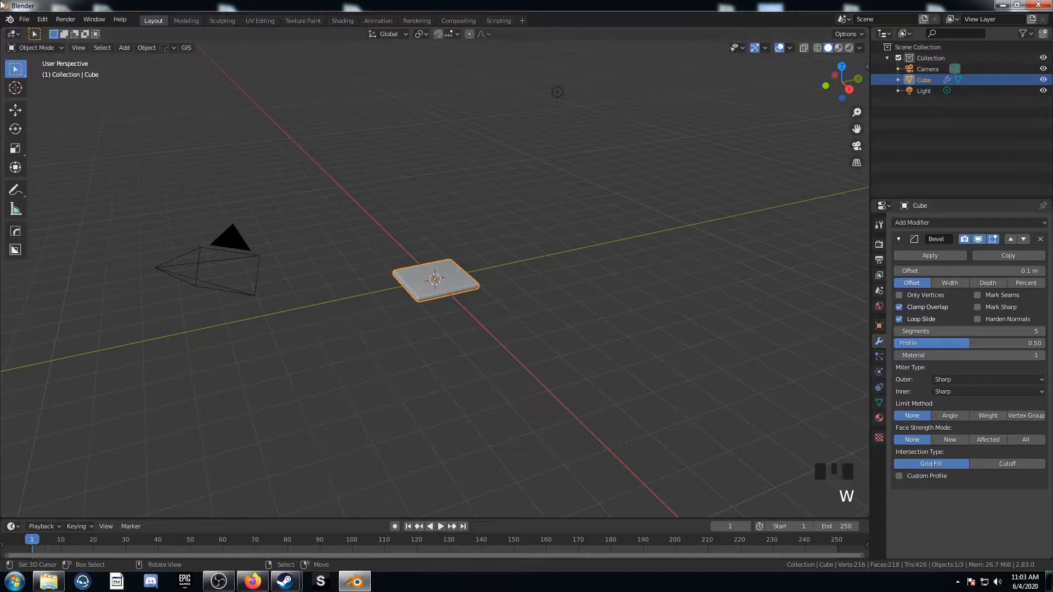
Switch the left area to a Shader Editor and add a Voronoi Texture (Minkowski, scale 160)
{"action": "left_click", "coordinate": [11, 34]}
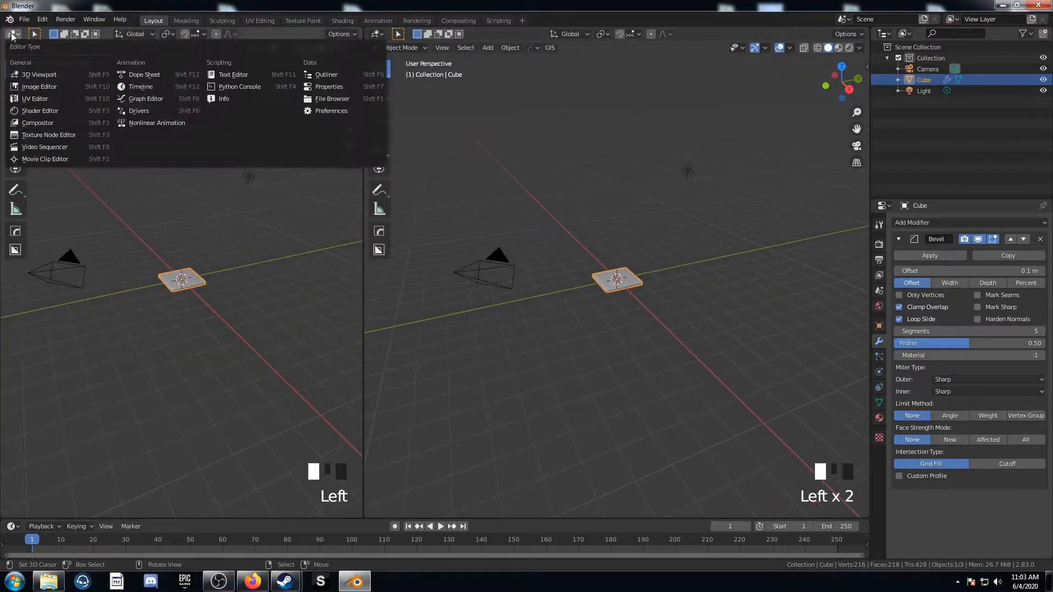
{"action": "left_click", "coordinate": [40, 110]}
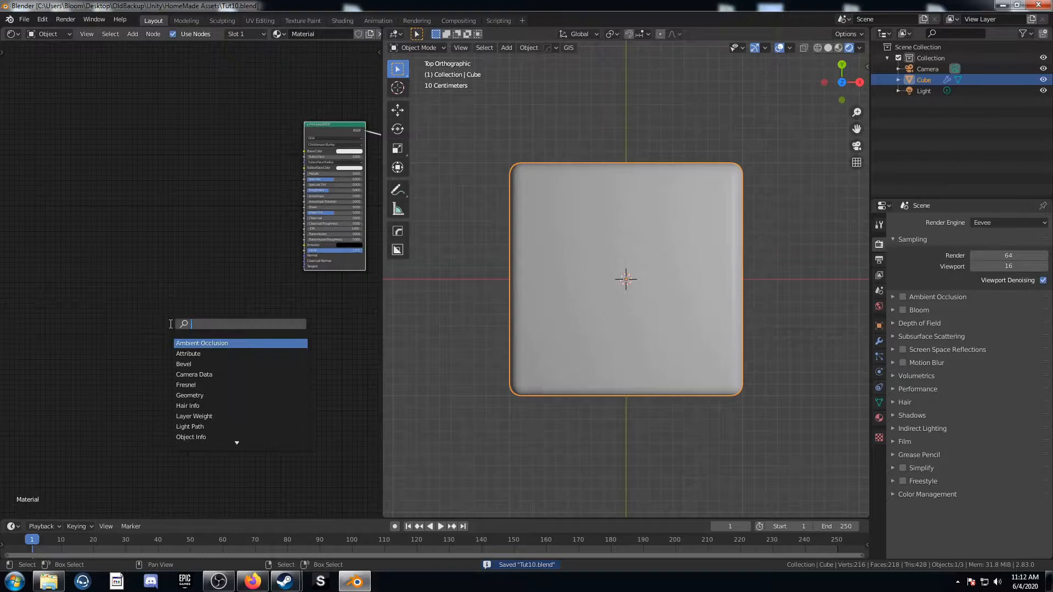
{"action": "left_click", "coordinate": [201, 343]}
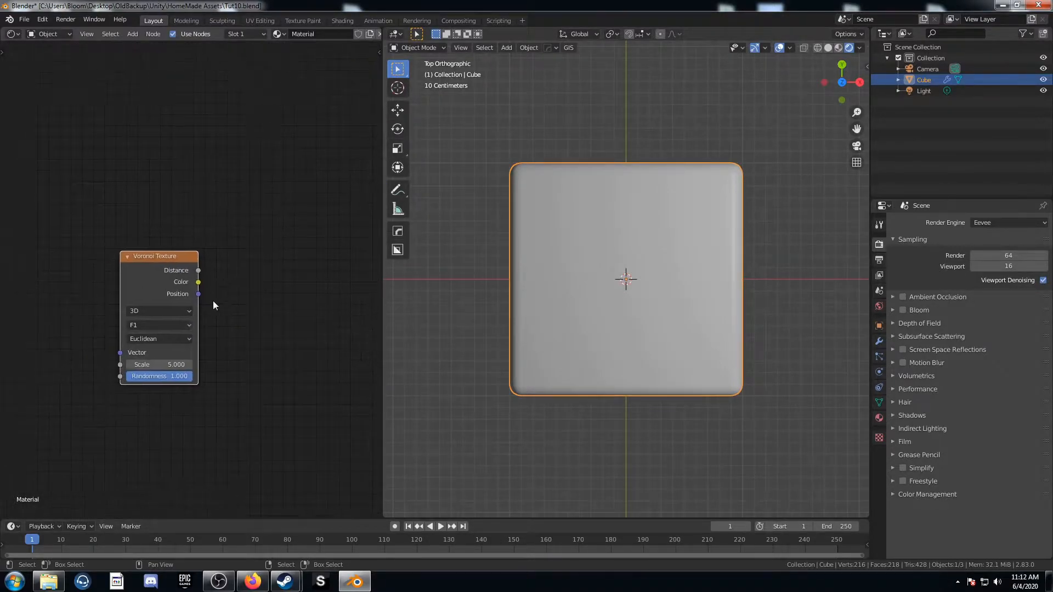
{"action": "left_click", "coordinate": [159, 339]}
{"action": "type", "text": "color"}
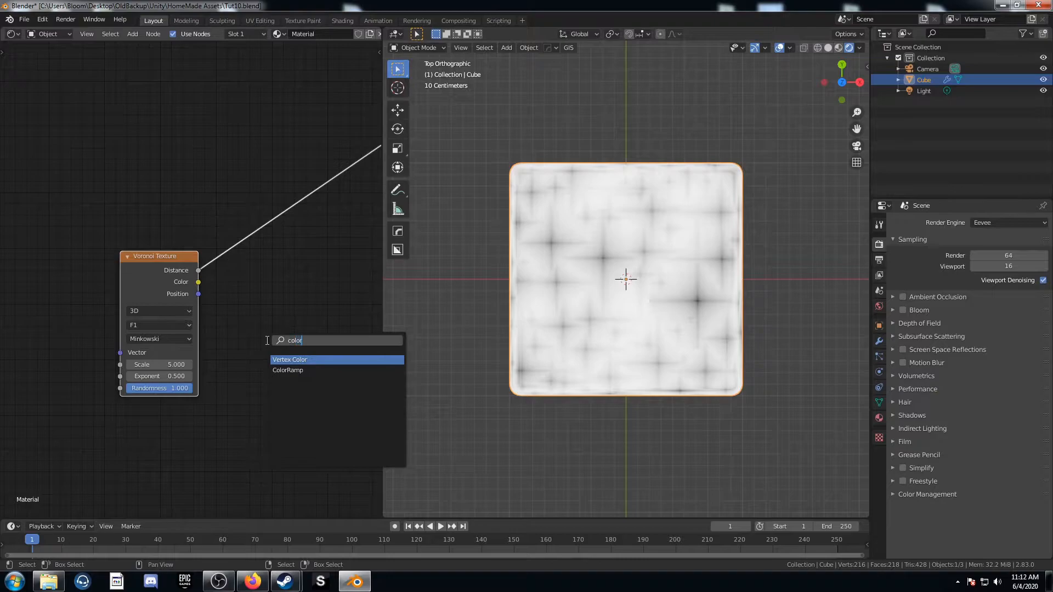
Add a ColorRamp after the Voronoi Distance and edit its first stop for tiny stars on black
{"action": "left_click", "coordinate": [287, 370]}
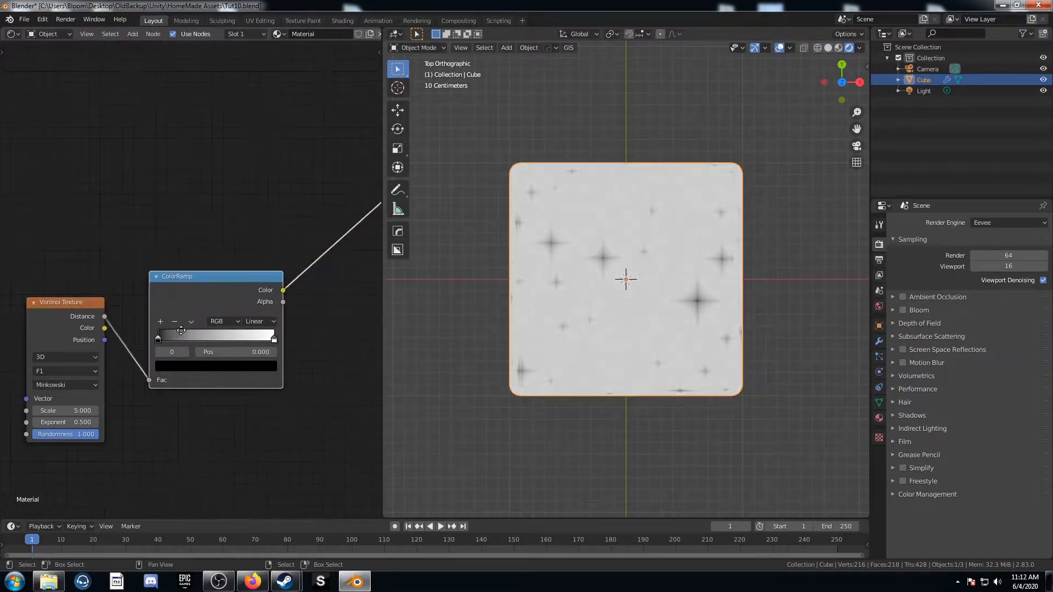
{"action": "double_click", "coordinate": [243, 351]}
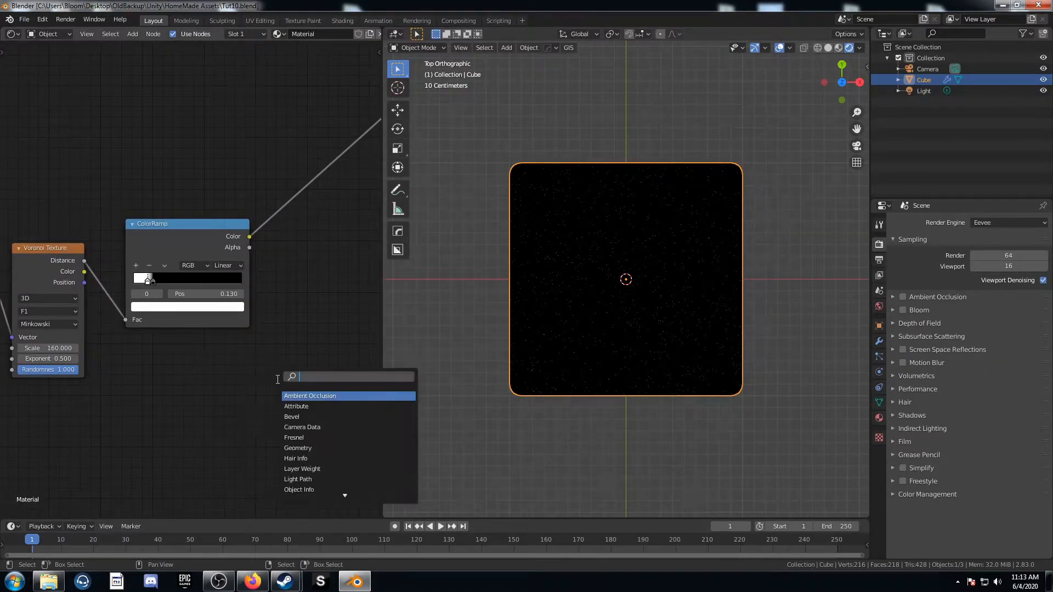
Add a Mix Shader fed by the star ramp's Color, then add an Emission shader
{"action": "type", "text": "mix"}
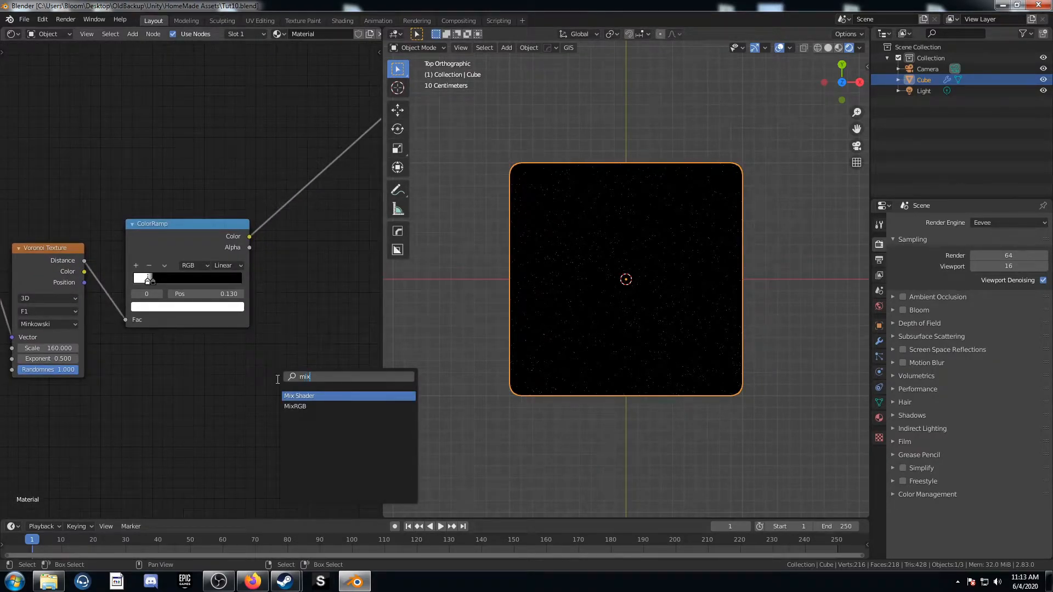
{"action": "left_click", "coordinate": [299, 396]}
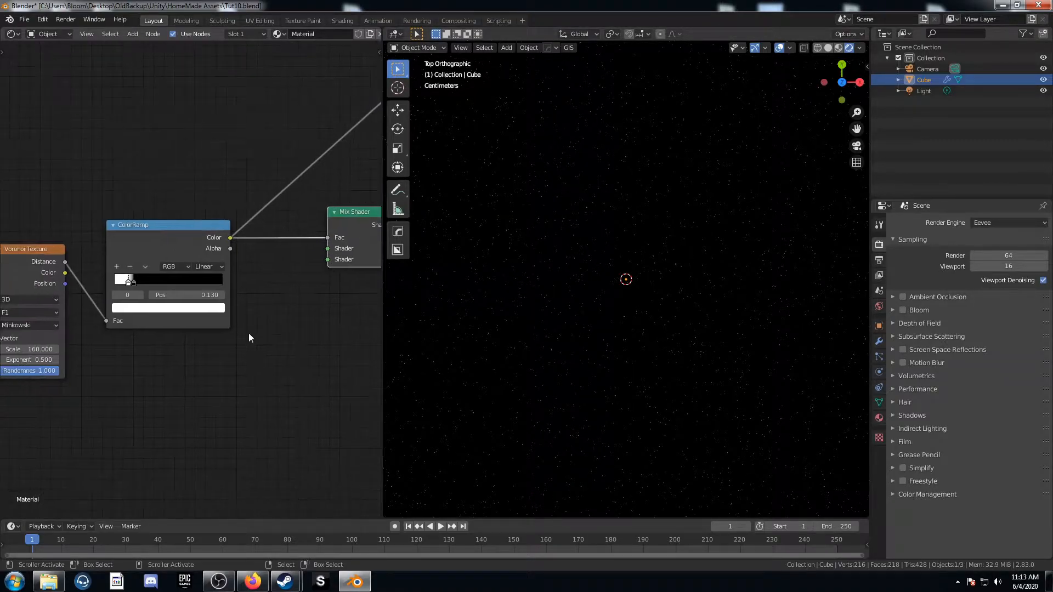
{"action": "type", "text": "emission"}
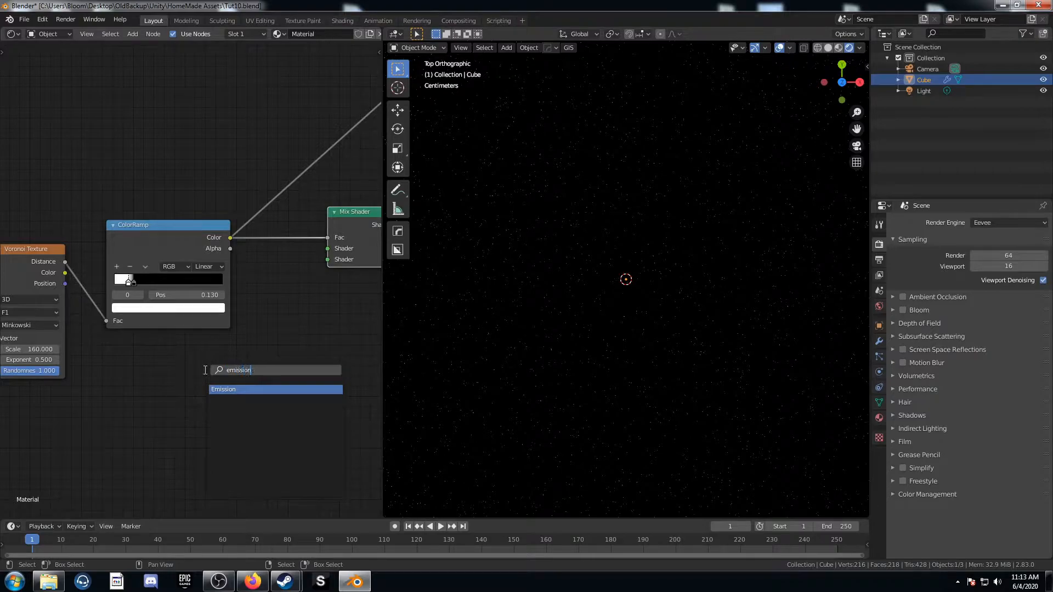
{"action": "left_click", "coordinate": [274, 388]}
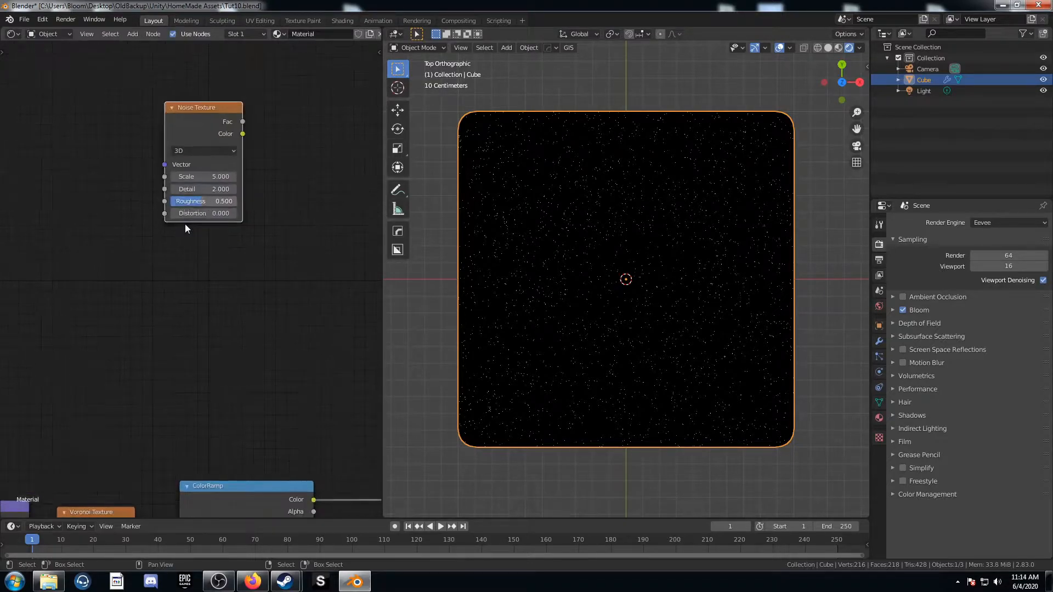
Wire the Noise Texture's Fac into the output and set a value of 0.8
{"action": "left_click_drag", "start_coordinate": [196, 107], "coordinate": [217, 165]}
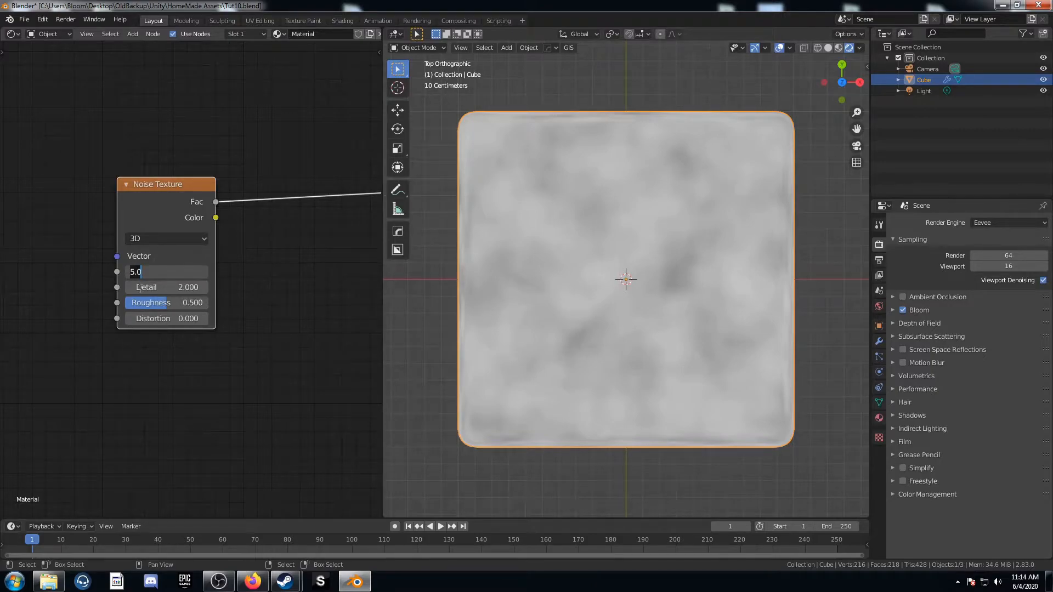
{"action": "type", "text": ".8"}
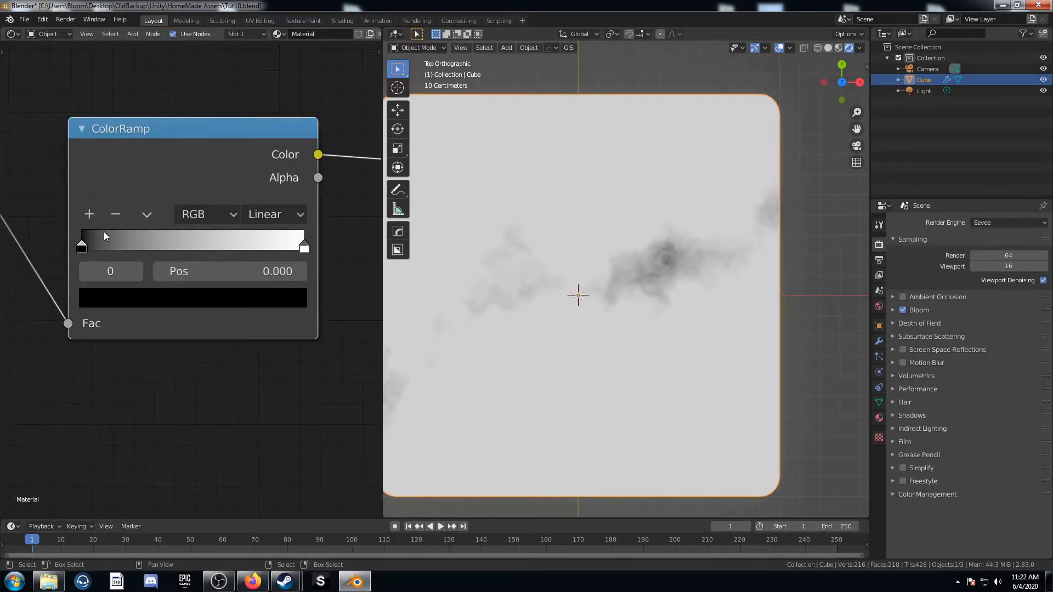
{"action": "mouse_move", "coordinate": [86, 231]}
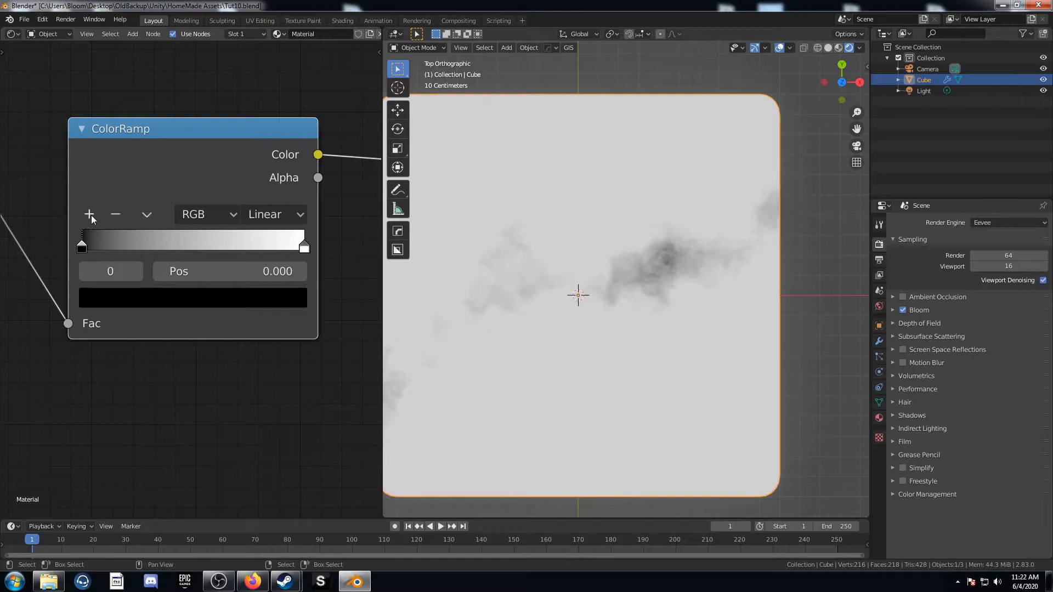
Add ramp stops at positions such as 0.5, 0.54 and 0.83 for stepped cloud shading
{"action": "left_click", "coordinate": [89, 214]}
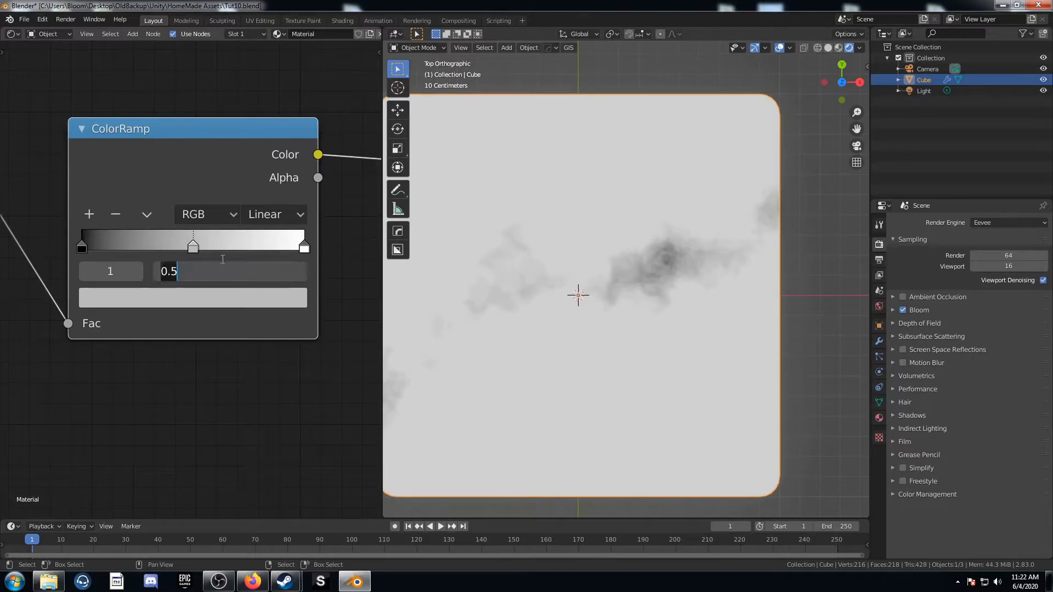
{"action": "left_click_drag", "start_coordinate": [193, 243], "coordinate": [146, 243]}
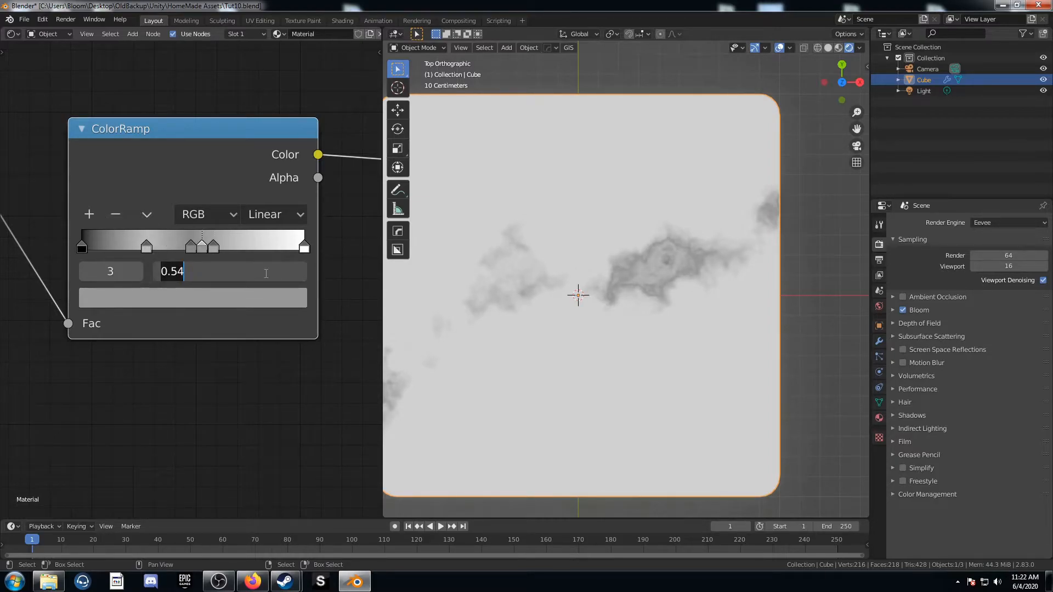
{"action": "left_click", "coordinate": [89, 214]}
{"action": "type", "text": ".83"}
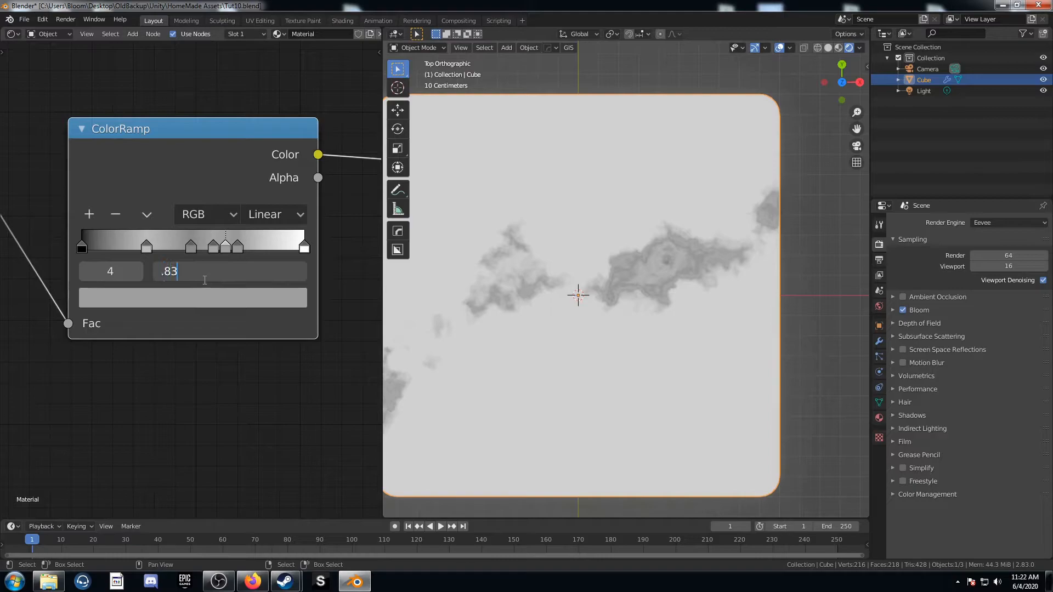
{"action": "left_click", "coordinate": [266, 242]}
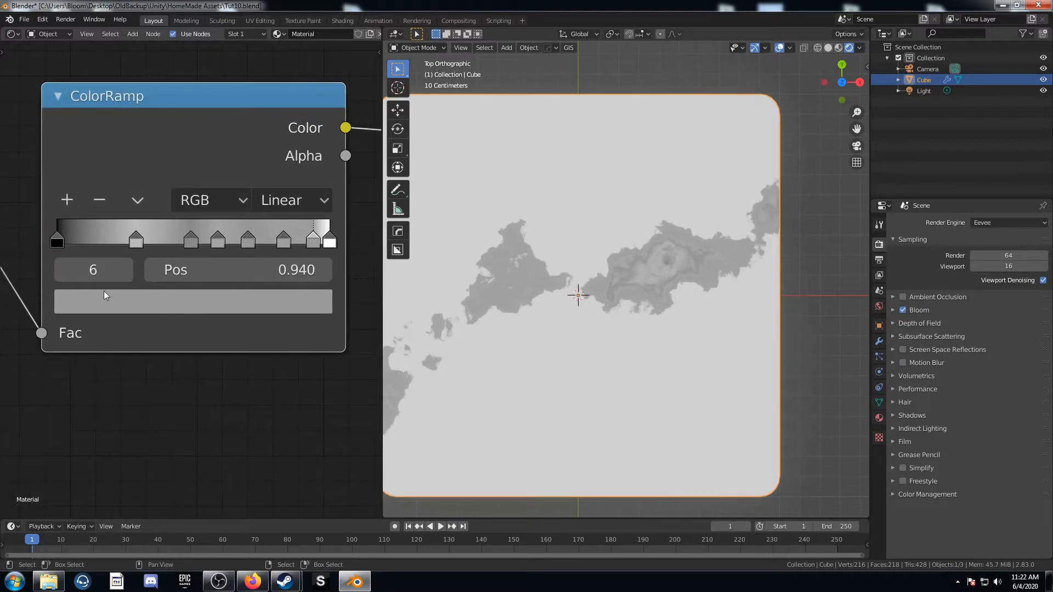
Set a dark grey stop, tint the first stop pink and the third stop purple
{"action": "left_click", "coordinate": [56, 235]}
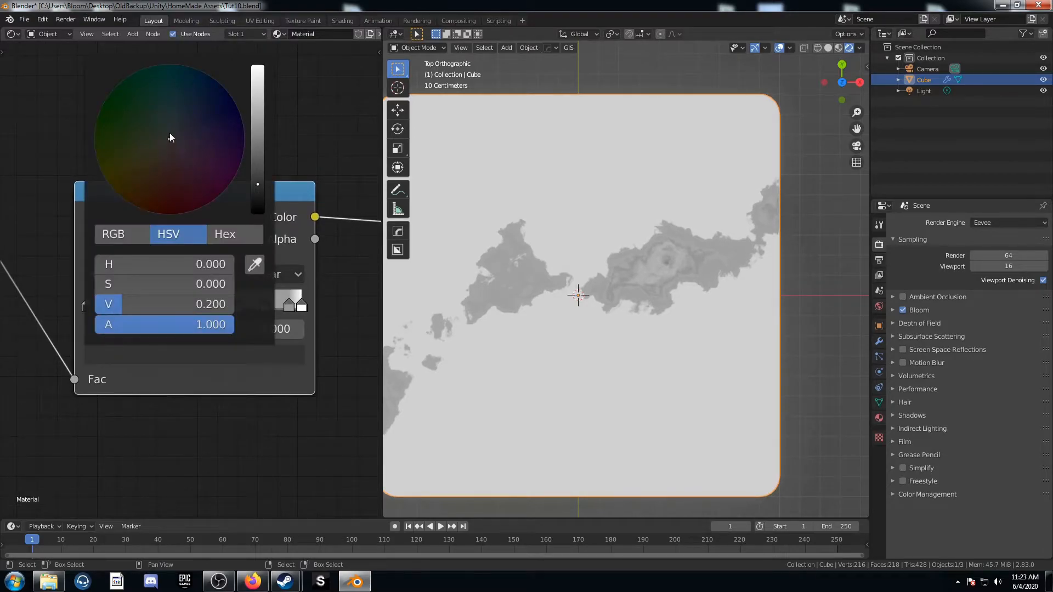
{"action": "left_click", "coordinate": [169, 133]}
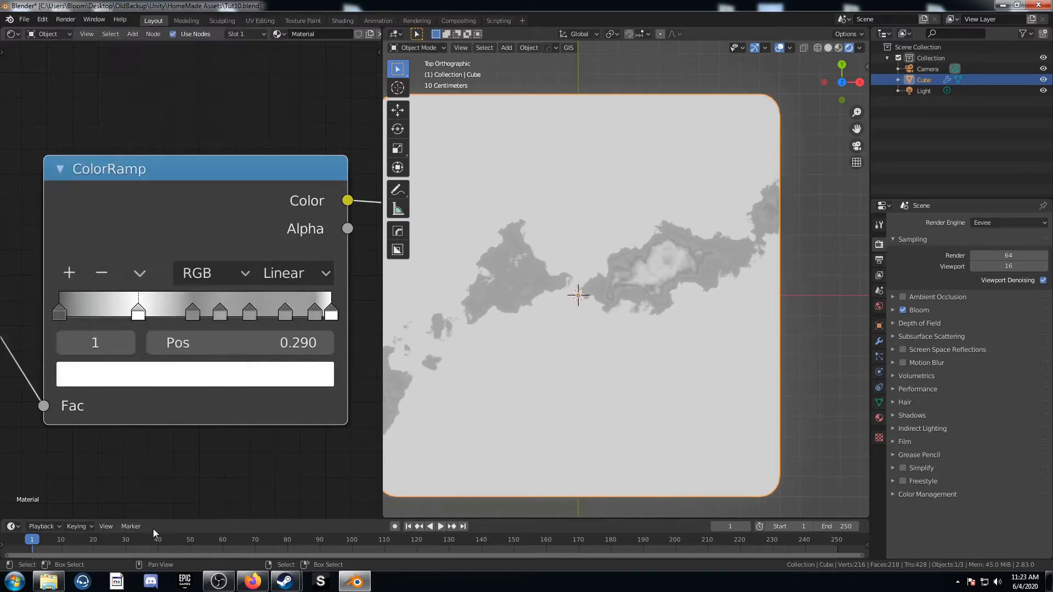
{"action": "left_click", "coordinate": [195, 374]}
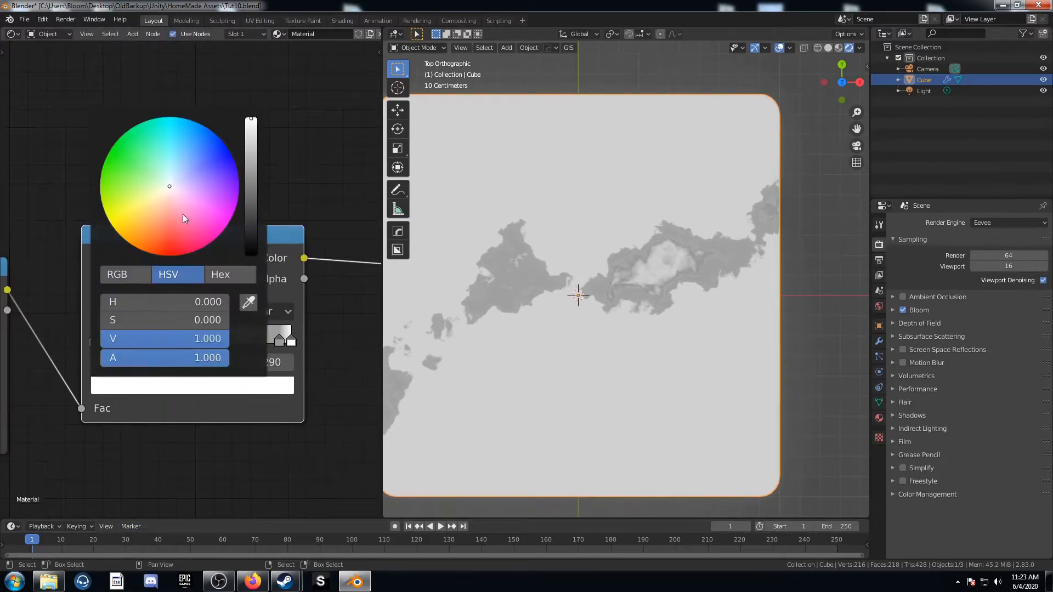
{"action": "left_click", "coordinate": [195, 211]}
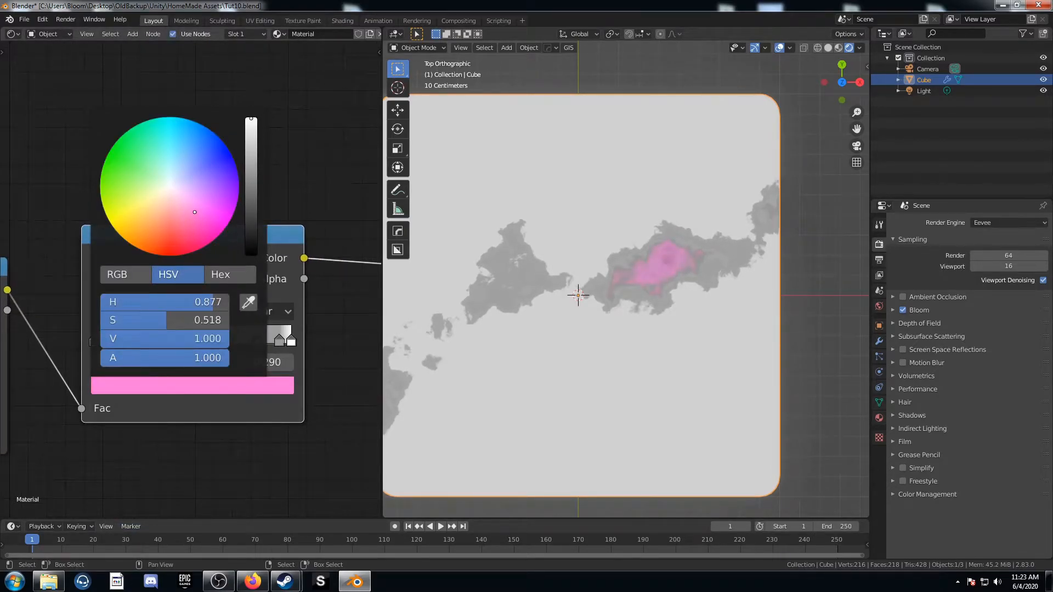
{"action": "left_click_drag", "start_coordinate": [195, 212], "coordinate": [188, 208]}
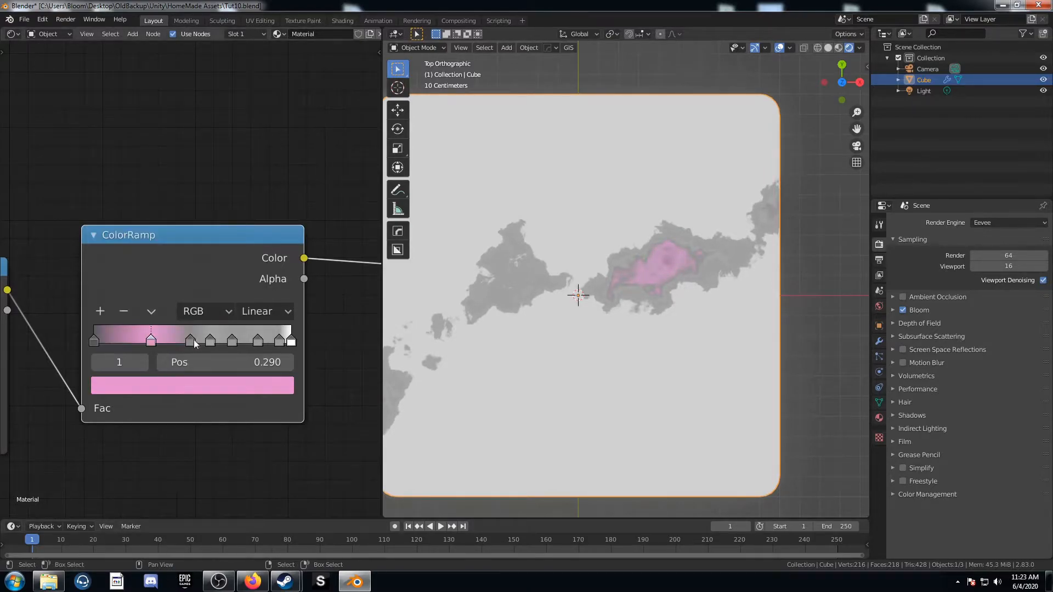
{"action": "left_click", "coordinate": [191, 338]}
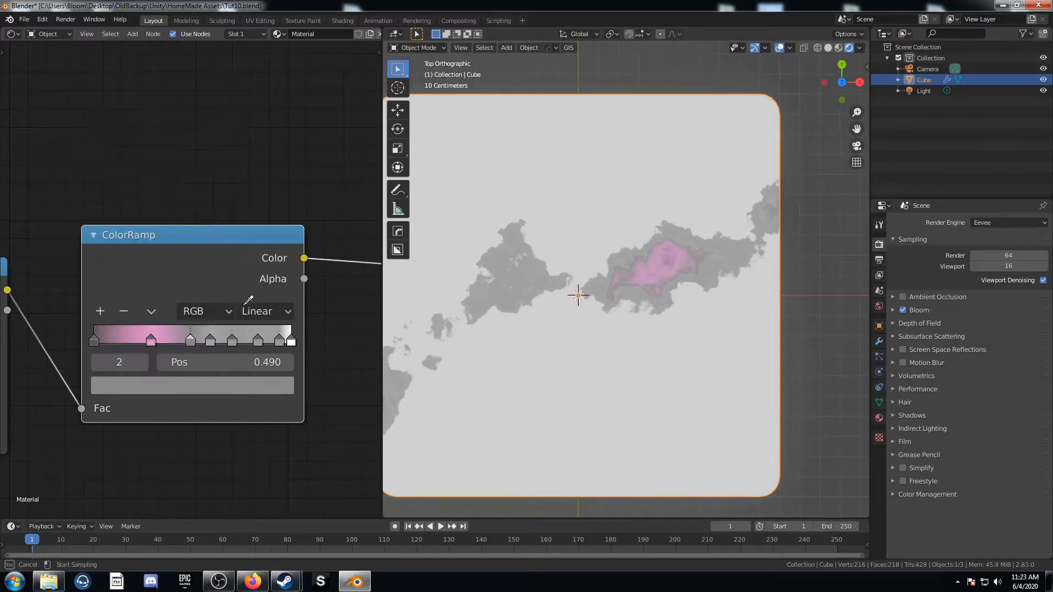
{"action": "left_click", "coordinate": [191, 385]}
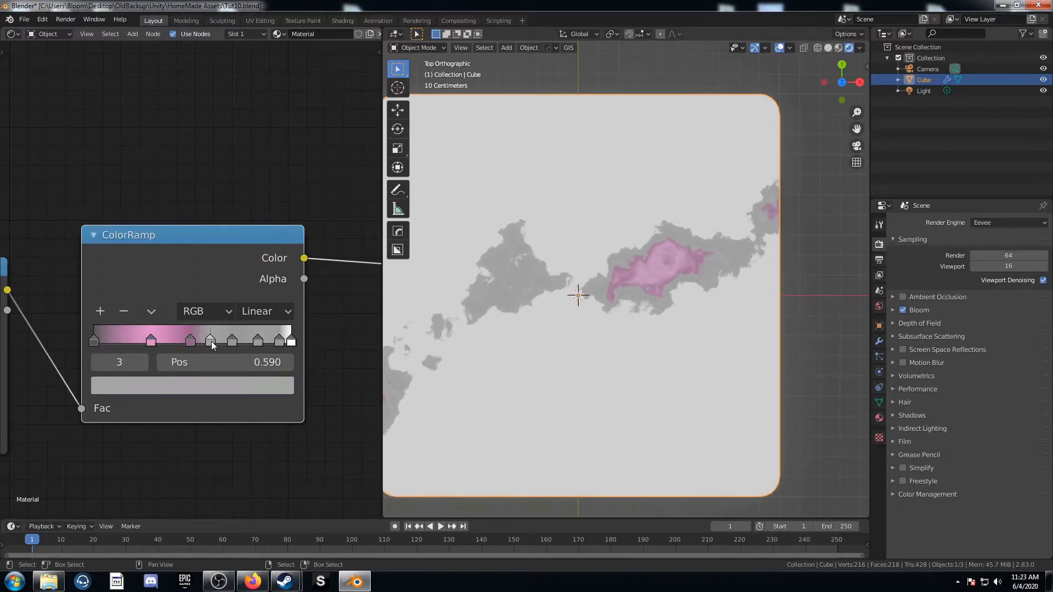
{"action": "left_click", "coordinate": [192, 385]}
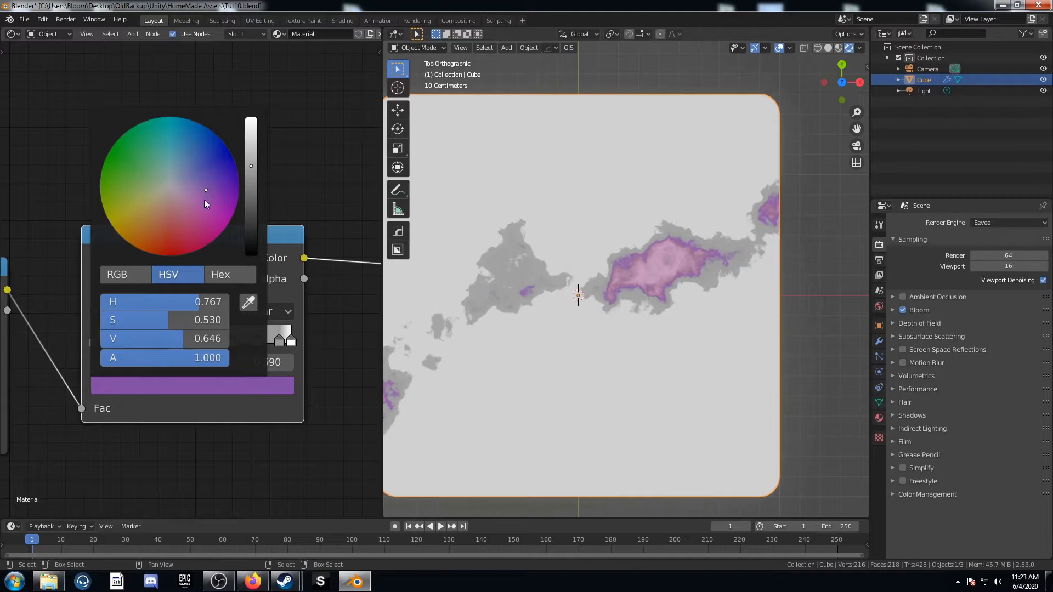
{"action": "left_click", "coordinate": [211, 450]}
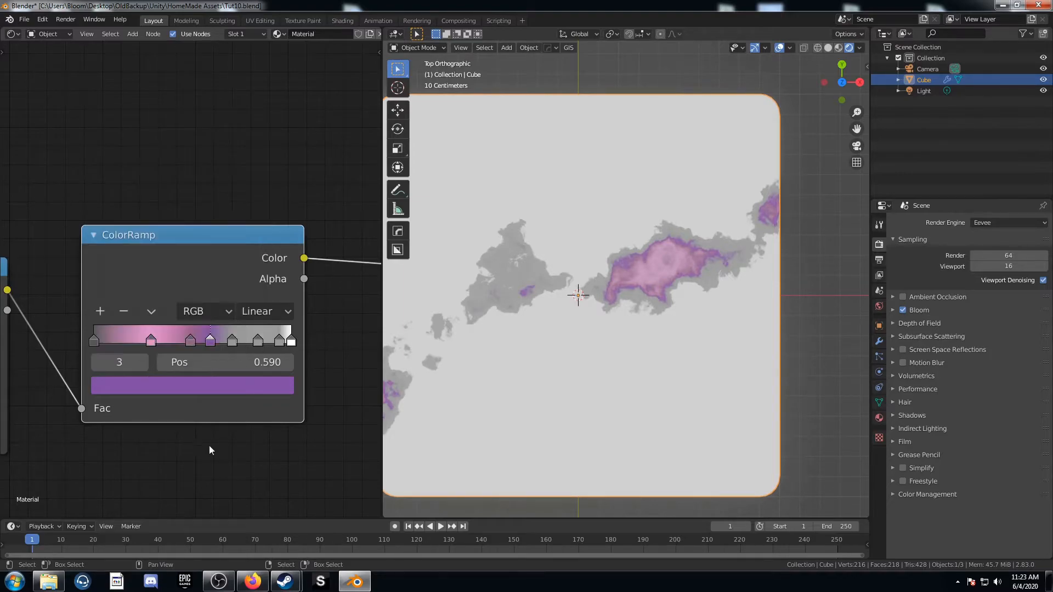
Tint the fourth stop light blue and set the fifth and last stops toward white
{"action": "left_click", "coordinate": [231, 338]}
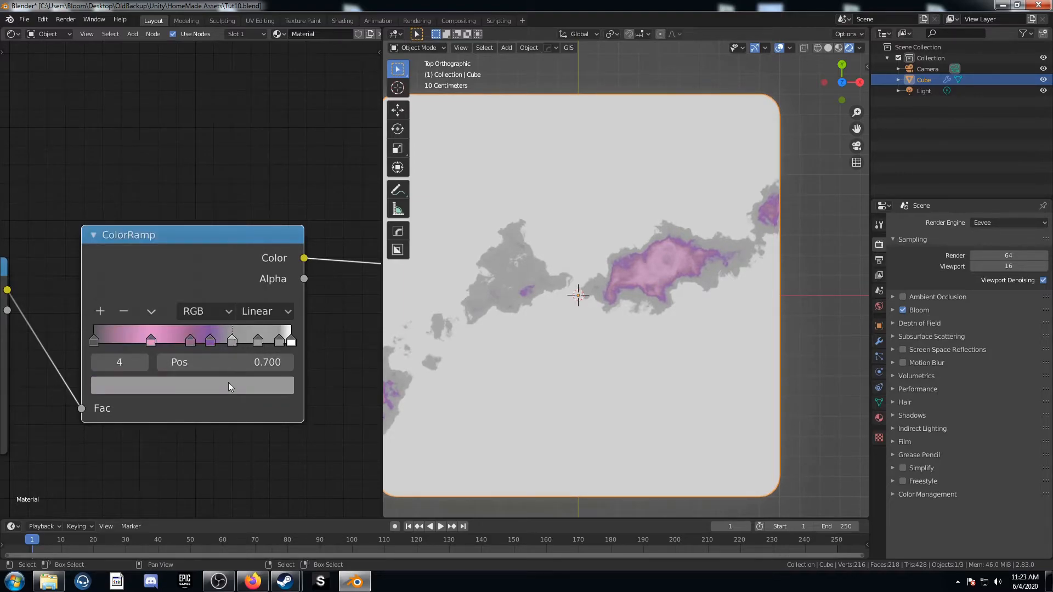
{"action": "left_click", "coordinate": [193, 385]}
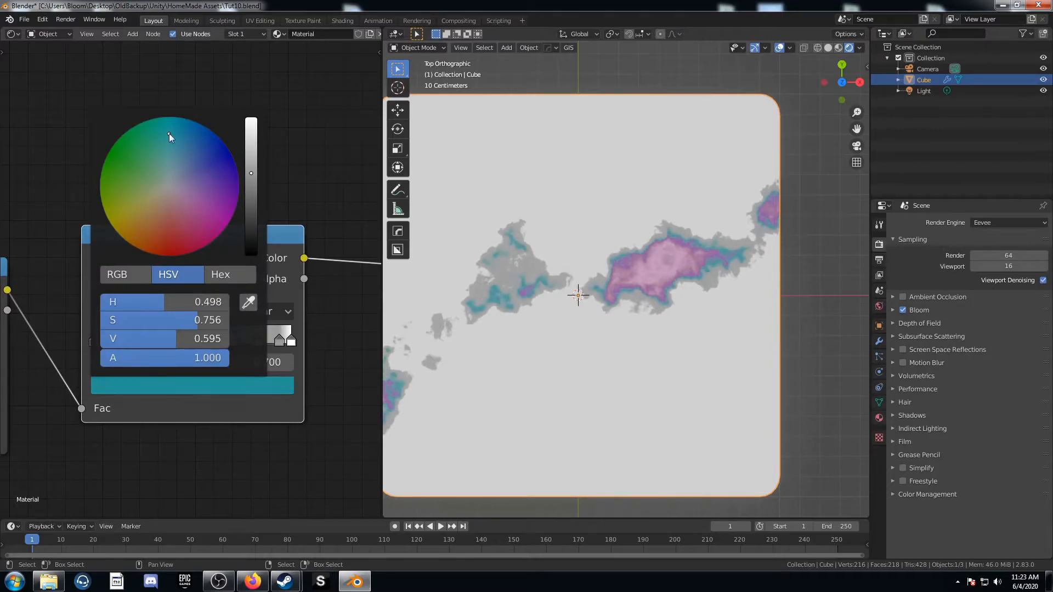
{"action": "left_click_drag", "start_coordinate": [169, 139], "coordinate": [176, 163]}
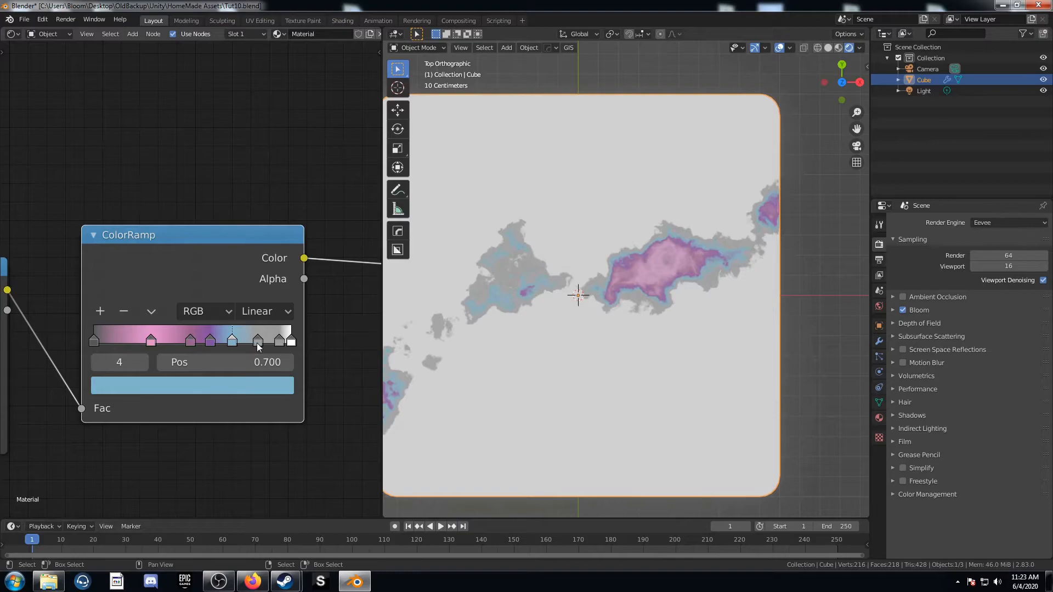
{"action": "left_click", "coordinate": [281, 338]}
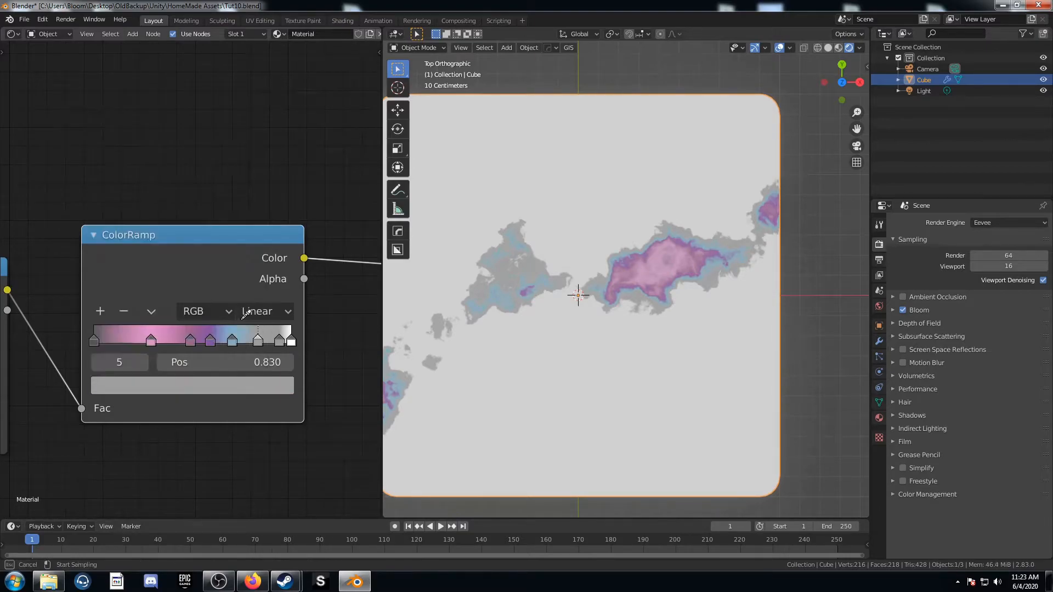
{"action": "left_click", "coordinate": [192, 385]}
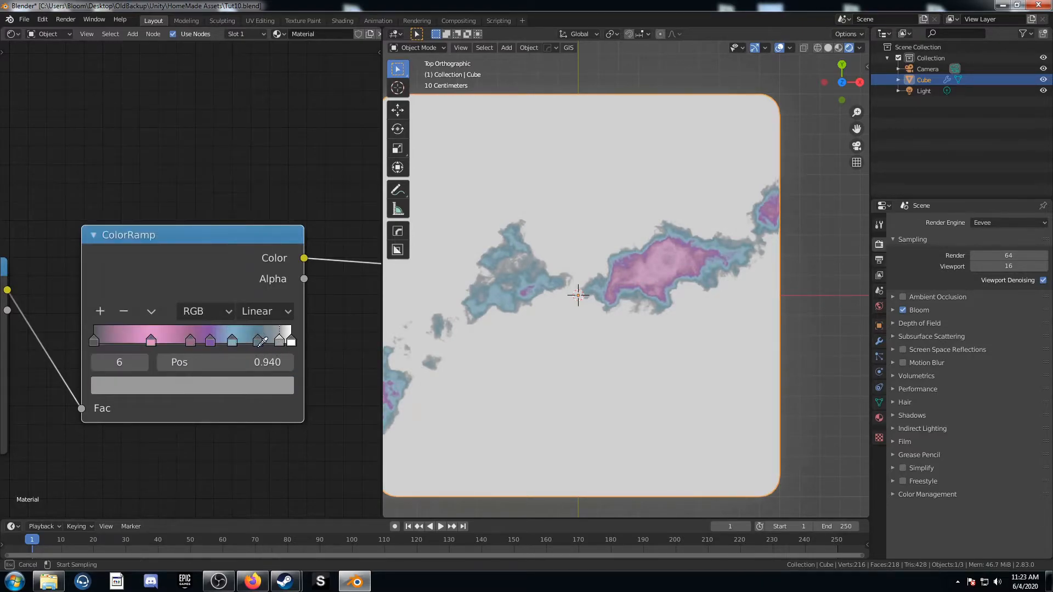
{"action": "left_click", "coordinate": [191, 385]}
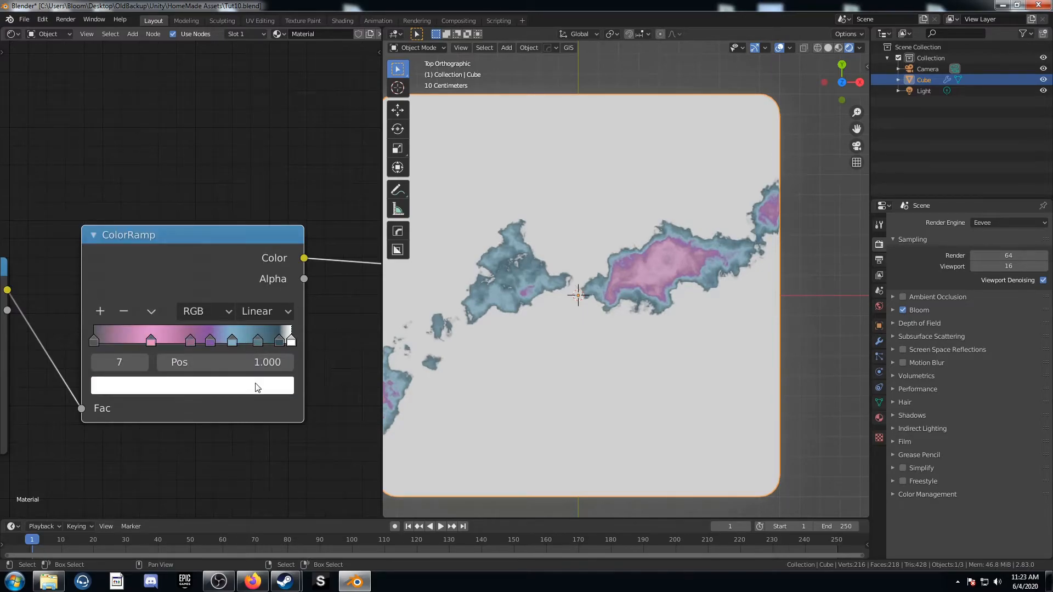
{"action": "left_click", "coordinate": [190, 385]}
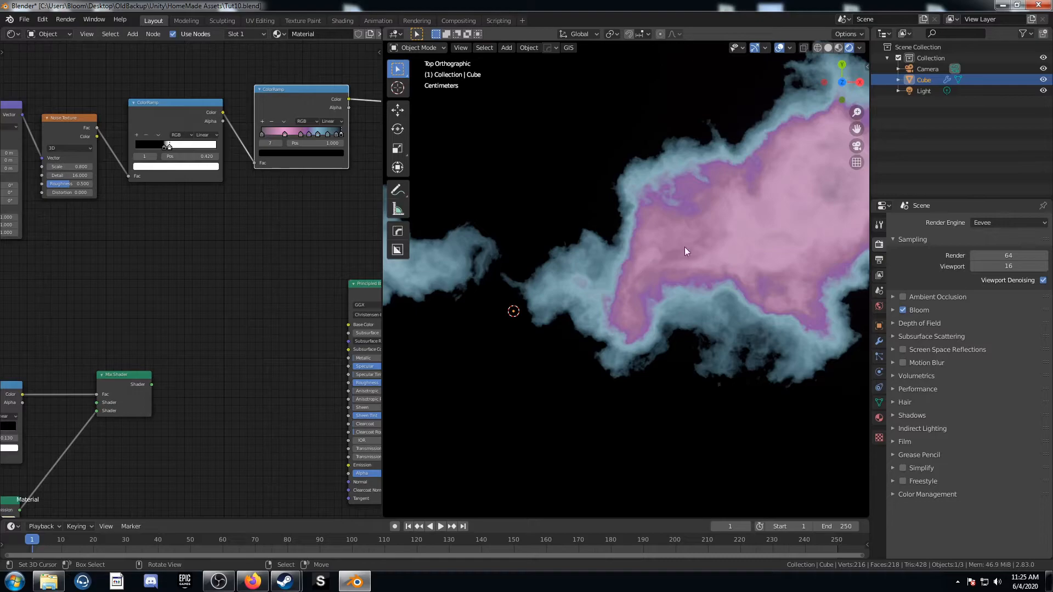
Place a second Voronoi Texture and link Texture Coordinates into the starfield chain
{"action": "scroll", "scroll_direction": "down", "scroll_amount": 3}
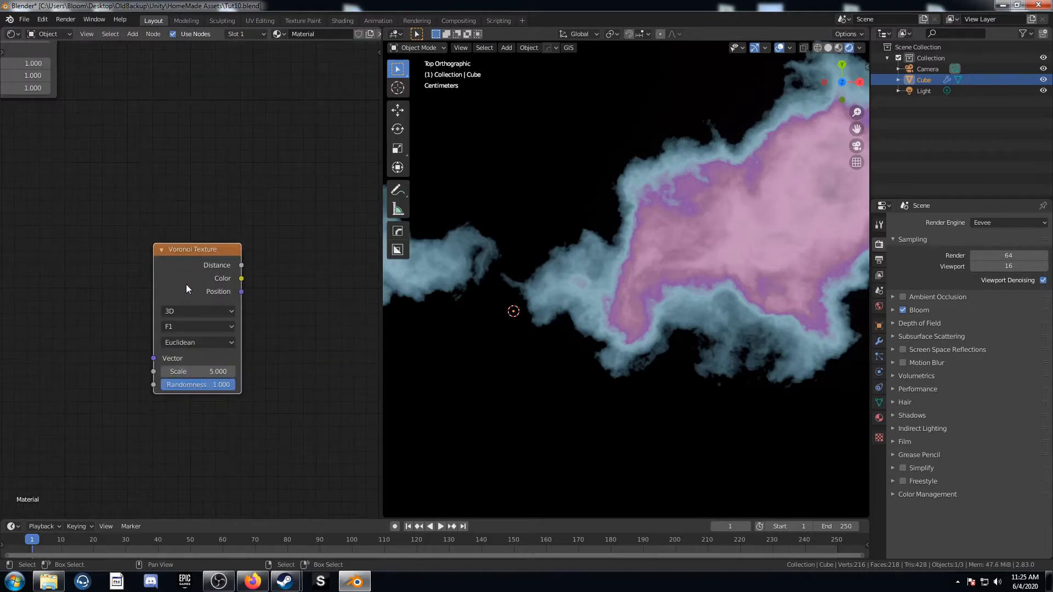
{"action": "left_click", "coordinate": [197, 327]}
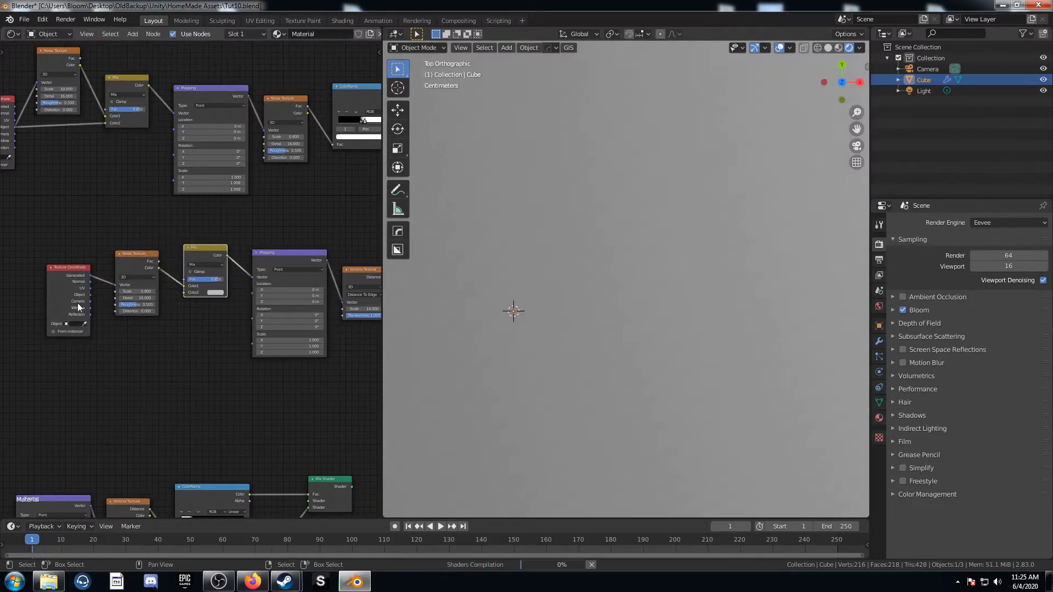
{"action": "left_click_drag", "start_coordinate": [134, 253], "coordinate": [128, 228]}
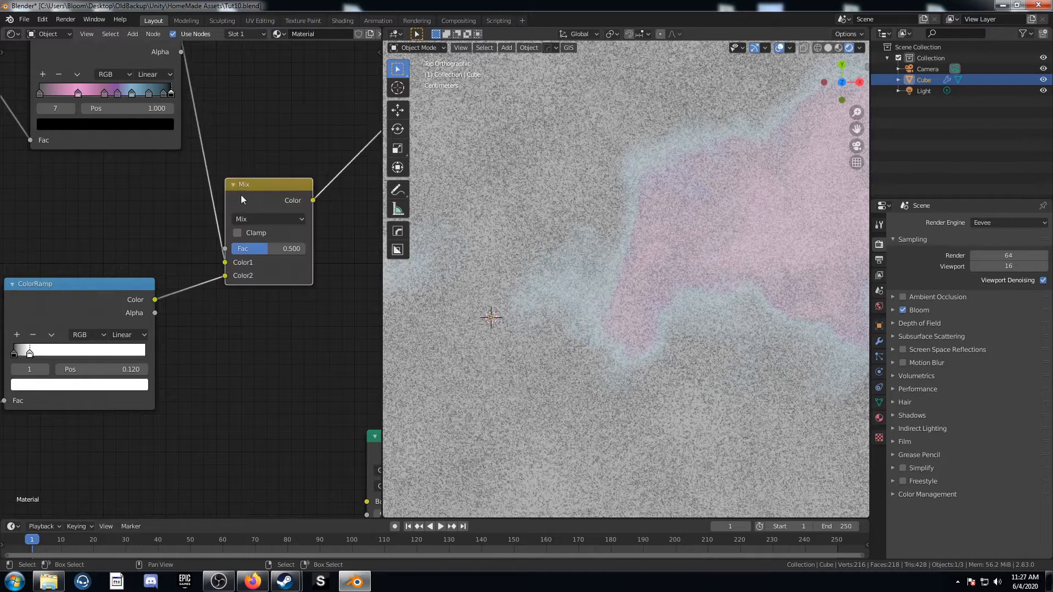
Select the Mix node that blends the starfield ramp over the nebula colour
{"action": "left_click", "coordinate": [268, 220]}
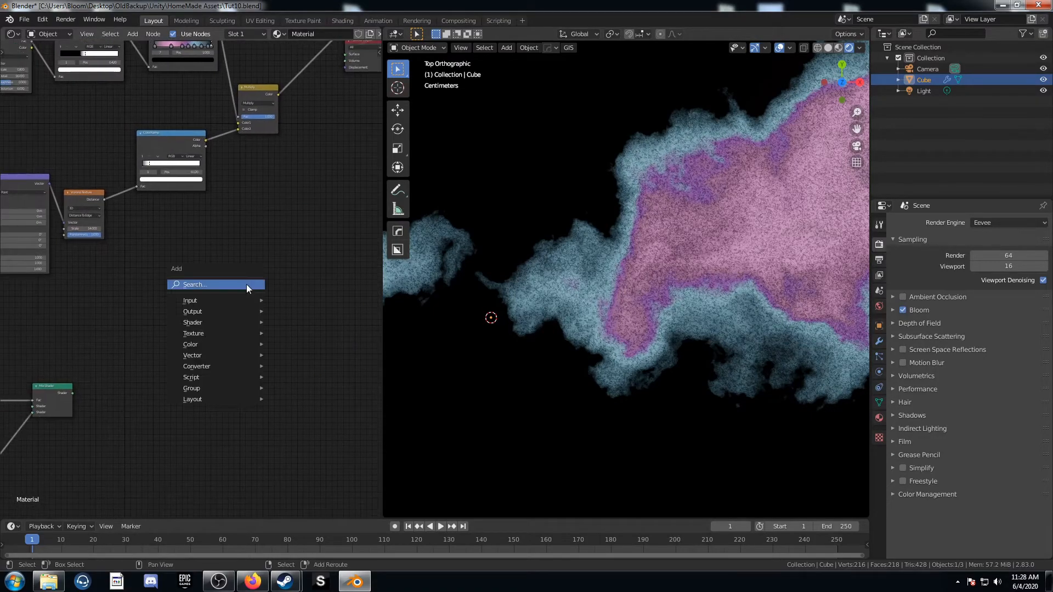
Add an Add Shader after the Emission and feed it into the Material Output Surface
{"action": "left_click", "coordinate": [192, 323]}
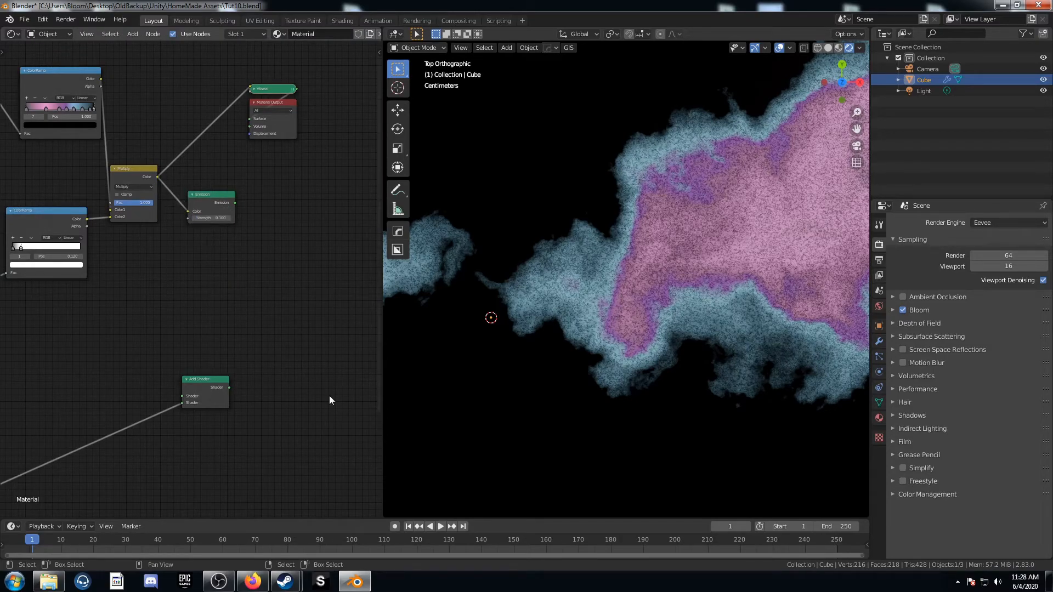
{"action": "left_click", "coordinate": [211, 194]}
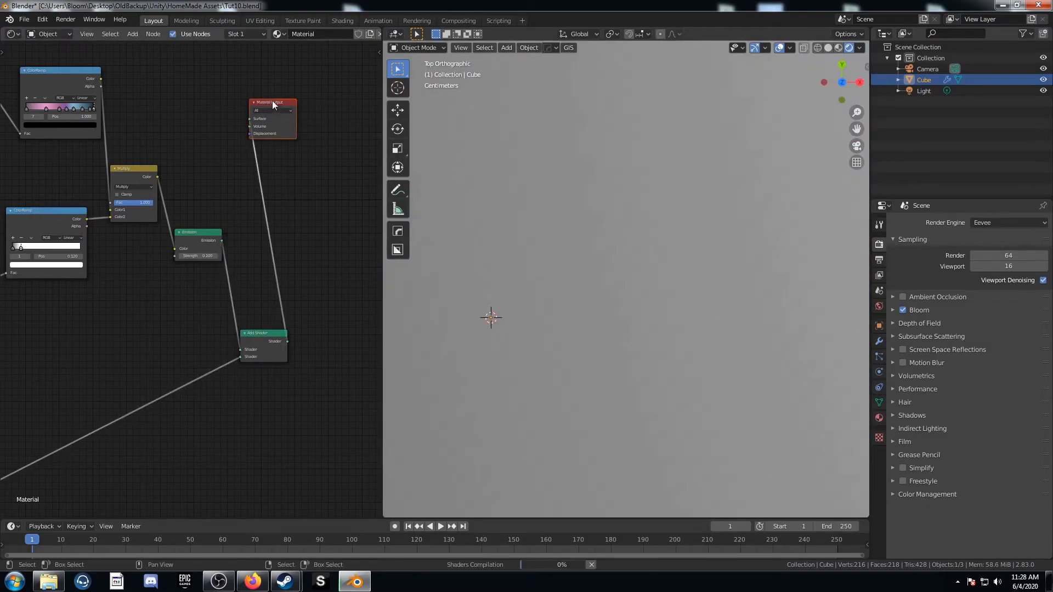
{"action": "left_click_drag", "start_coordinate": [272, 103], "coordinate": [349, 287]}
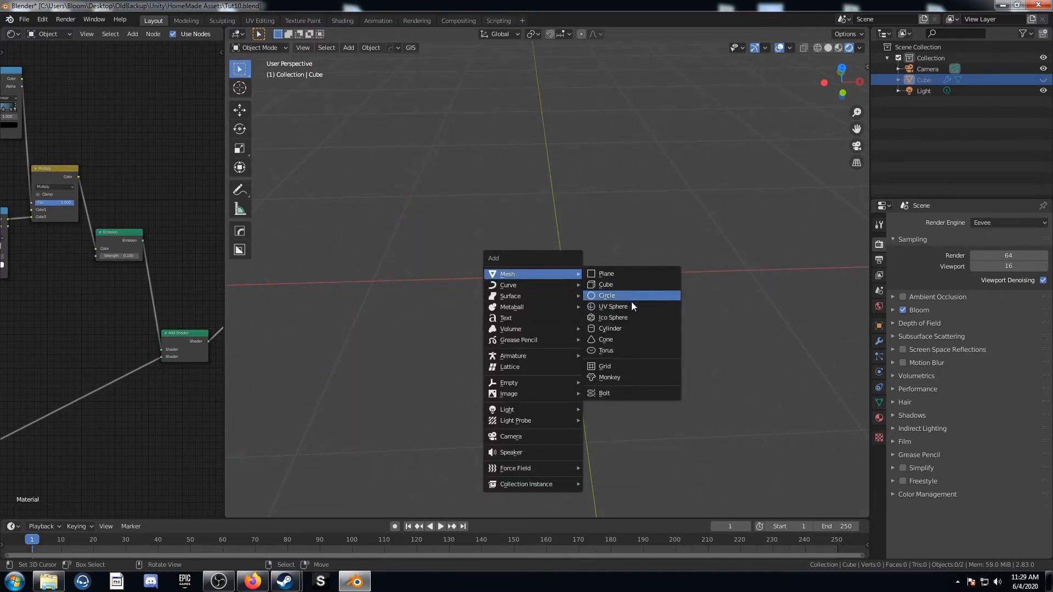
{"action": "mouse_move", "coordinate": [632, 317]}
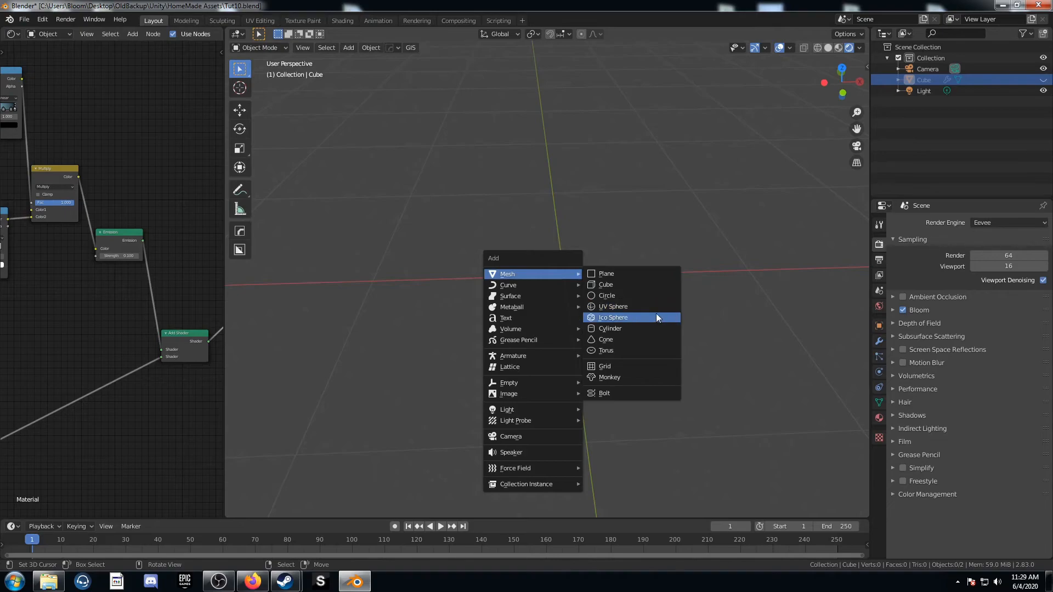
Add a UV Sphere mesh to the scene
{"action": "left_click", "coordinate": [612, 306]}
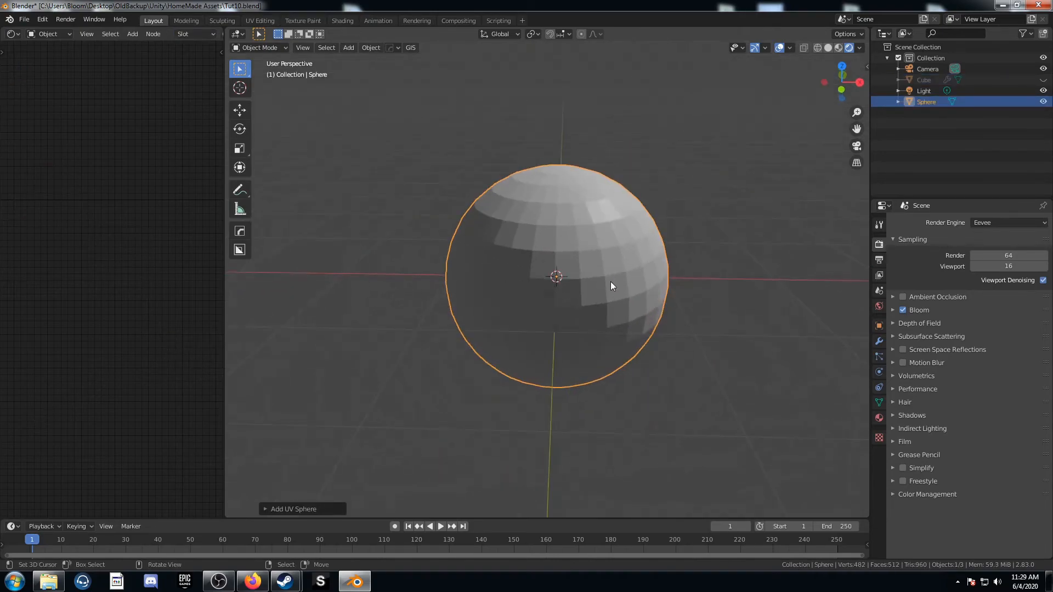
{"action": "mouse_move", "coordinate": [617, 286]}
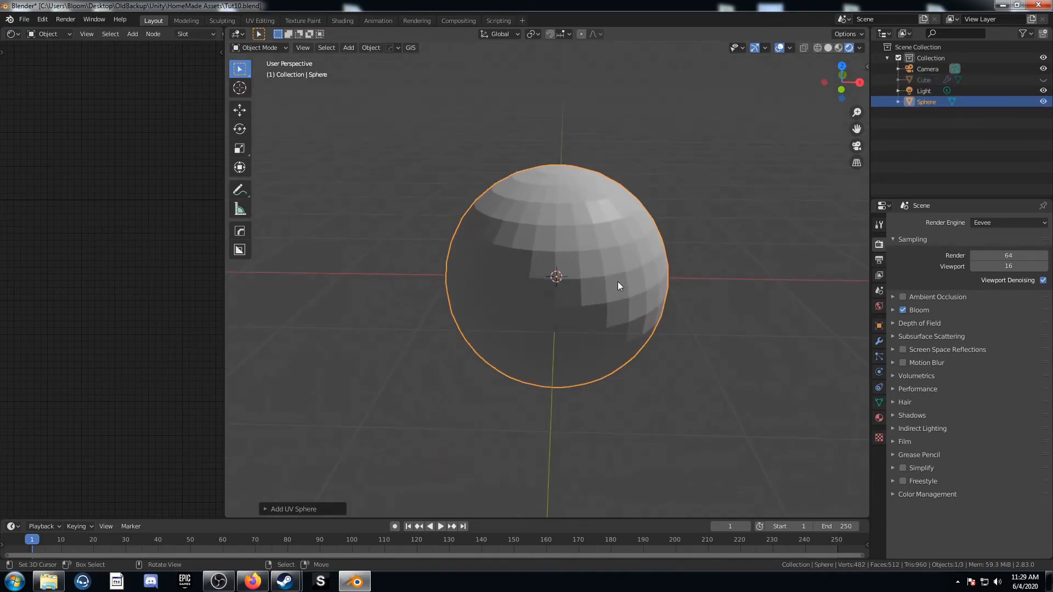
Scale the UV sphere up into a sky dome and assign it the existing nebula 'Material'
{"action": "key", "text": "s"}
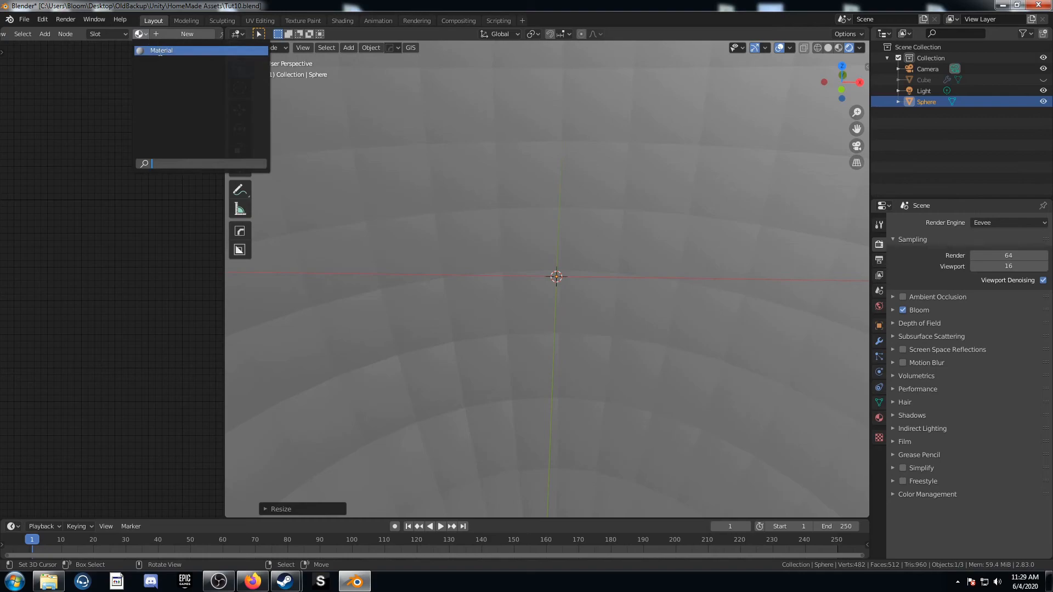
{"action": "left_click", "coordinate": [160, 49]}
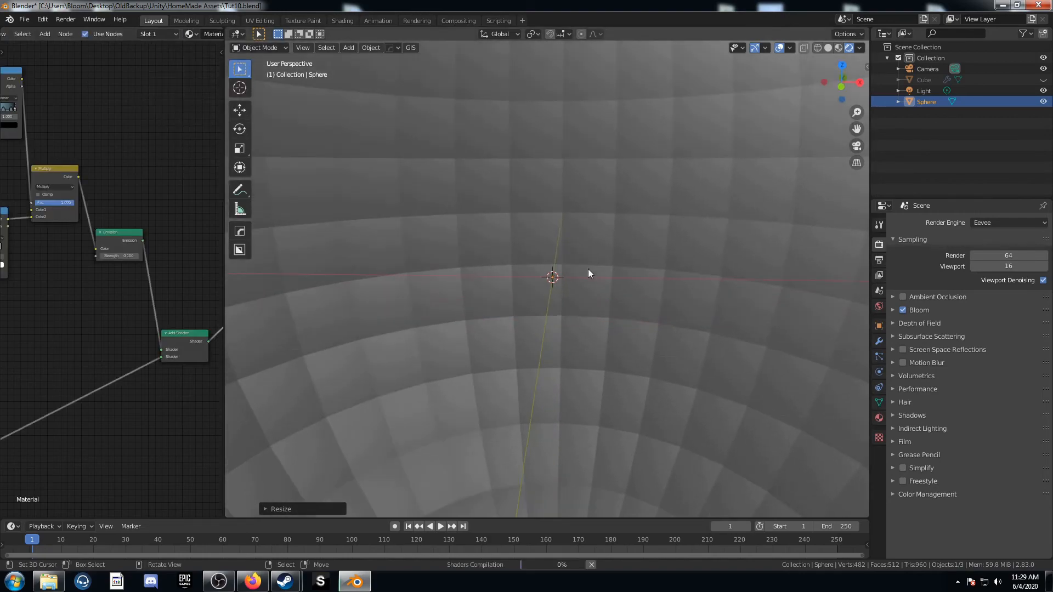
{"action": "mouse_move", "coordinate": [598, 309]}
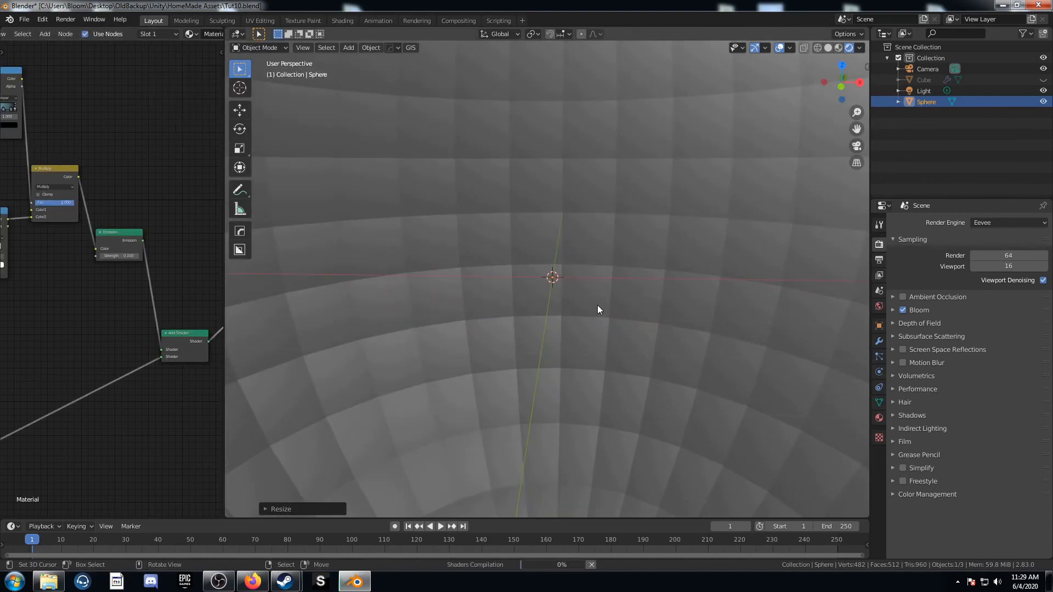